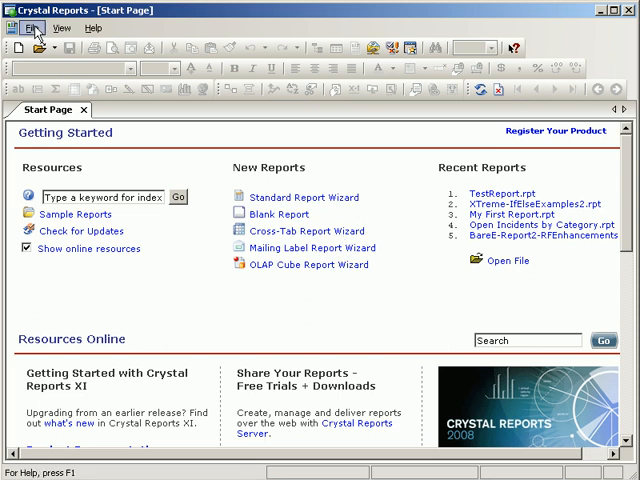
Step: Create a blank report using the Orders table from ODBC Xtreme Sample Database 11
left_click(32, 28)
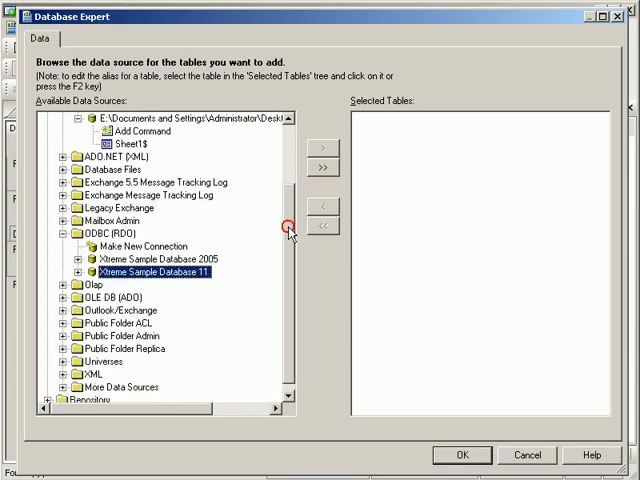
scroll("up", 3)
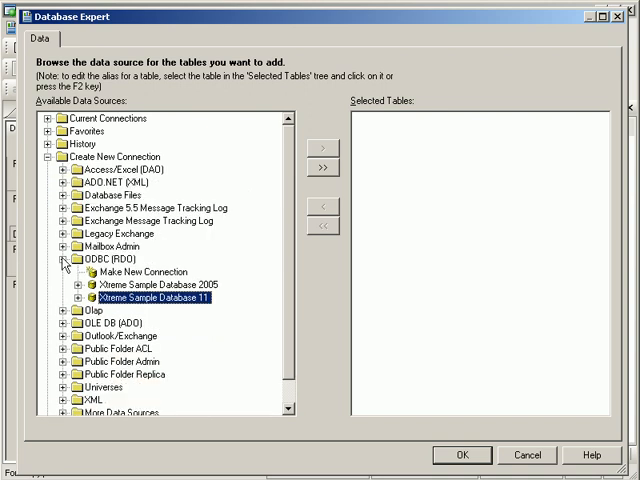
left_click(100, 272)
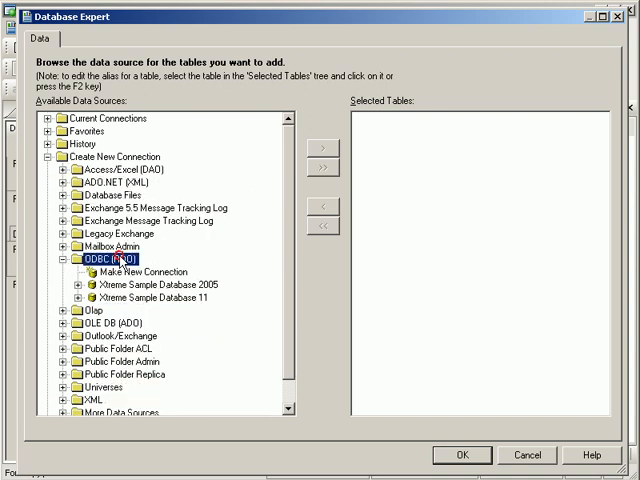
left_click(156, 298)
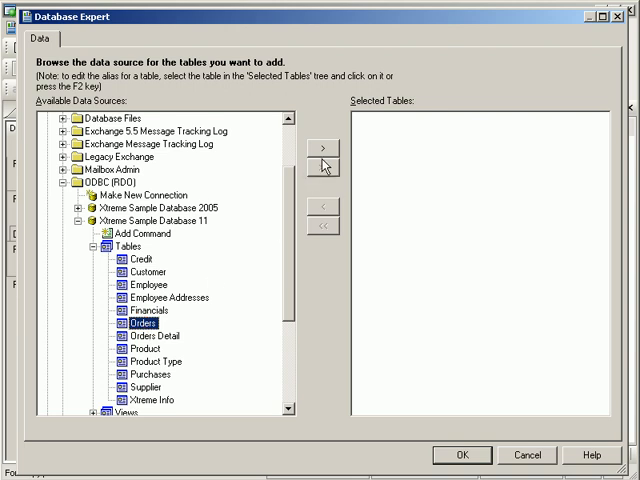
left_click(320, 152)
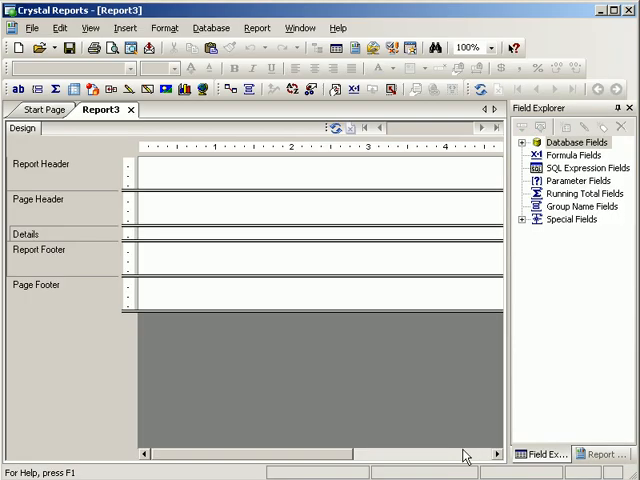
Step: Expand the Orders table in Field Explorer and look through Ship Date and Ship Via
left_click(536, 140)
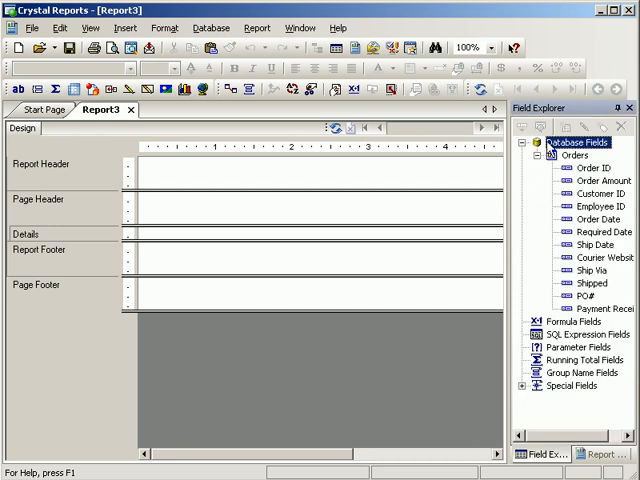
mouse_move(408, 132)
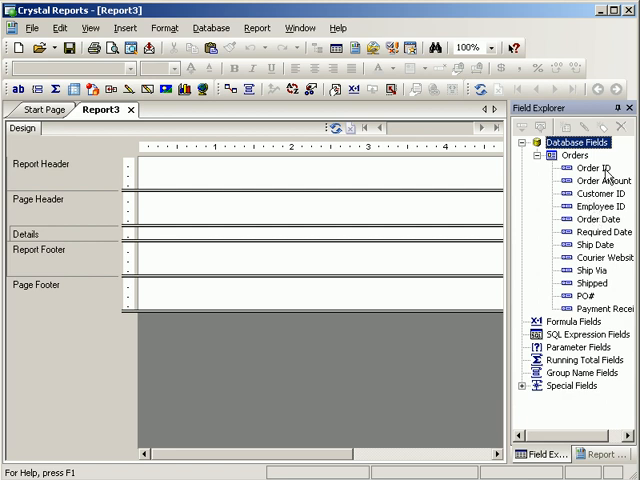
left_click(588, 192)
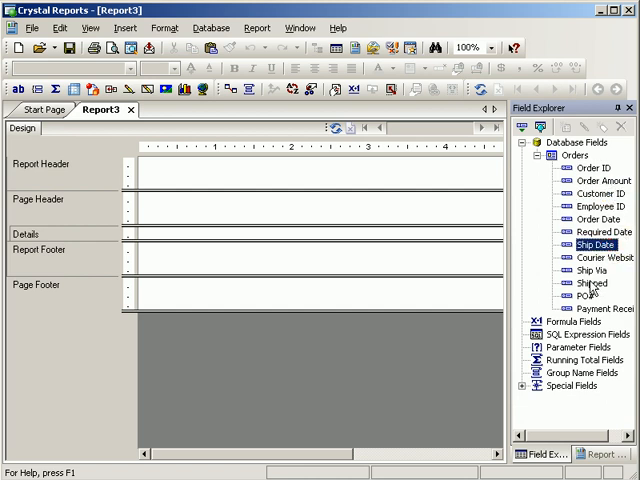
left_click(590, 272)
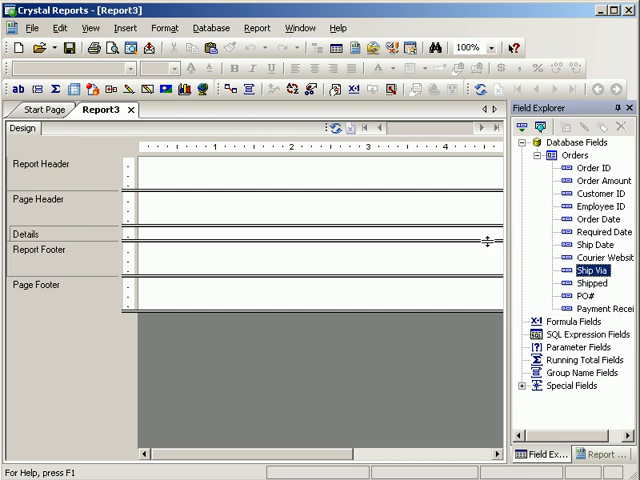
mouse_move(484, 250)
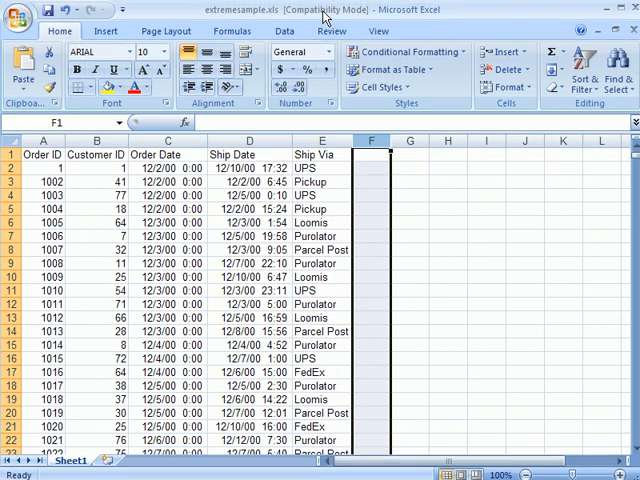
left_click(42, 154)
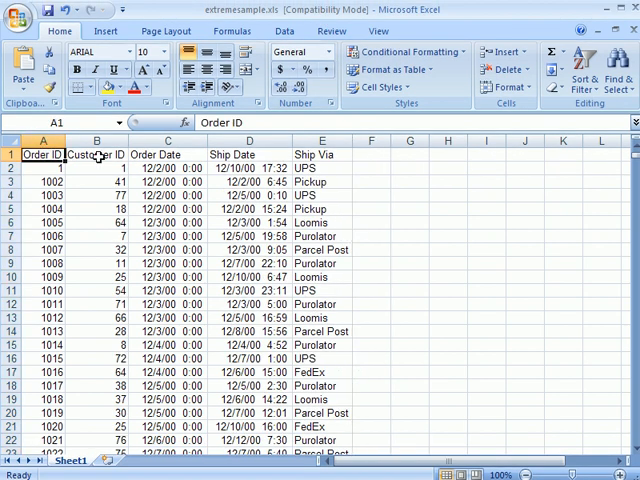
left_click(248, 154)
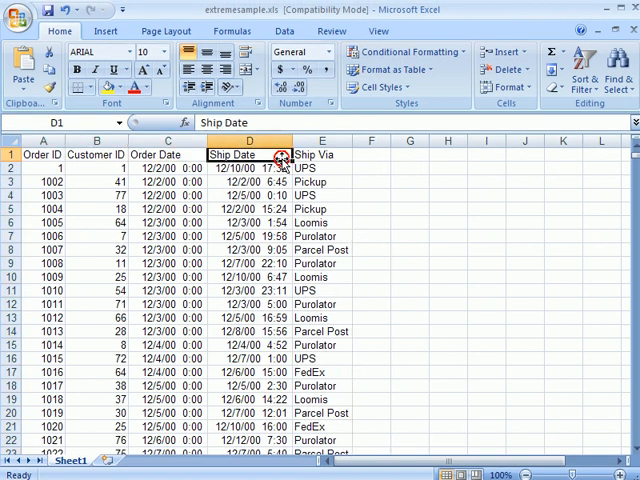
left_click(322, 154)
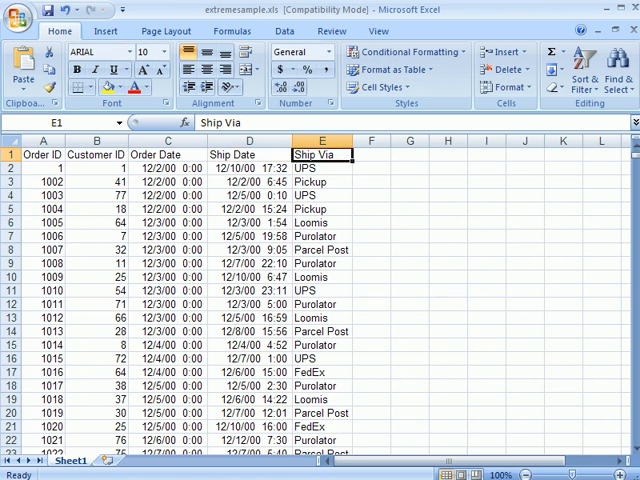
left_click(40, 154)
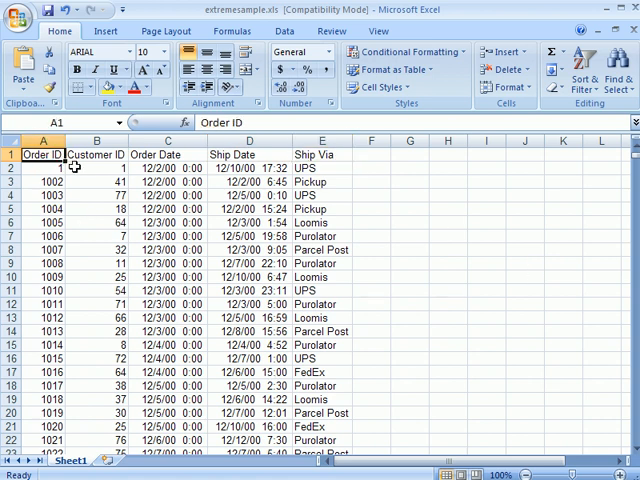
left_click(98, 154)
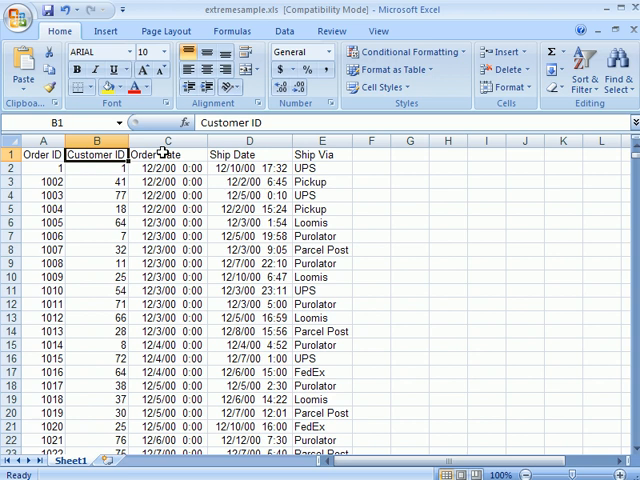
left_click(318, 152)
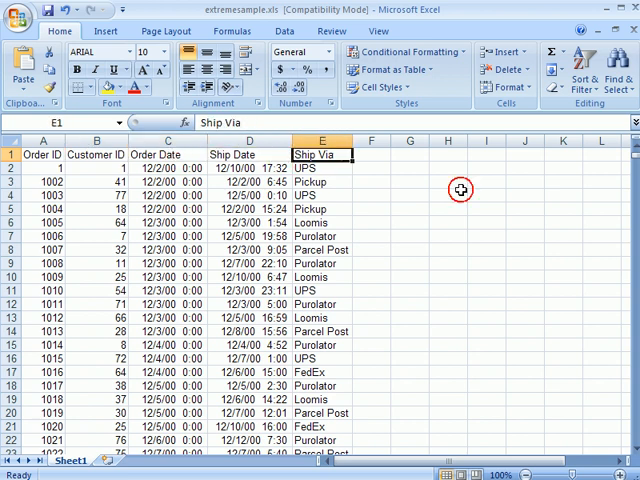
scroll("down", 3)
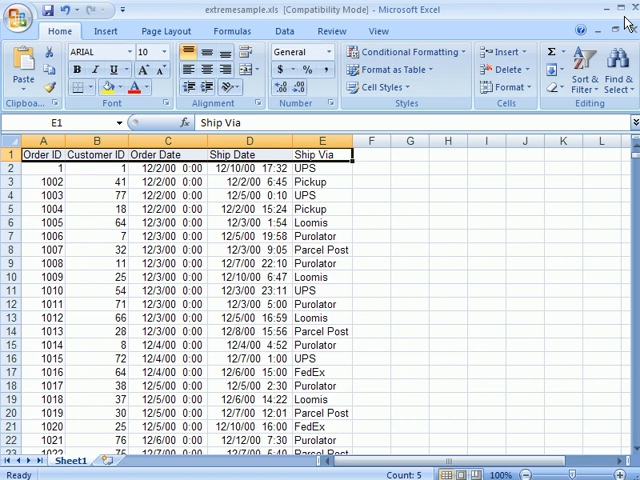
left_click(628, 10)
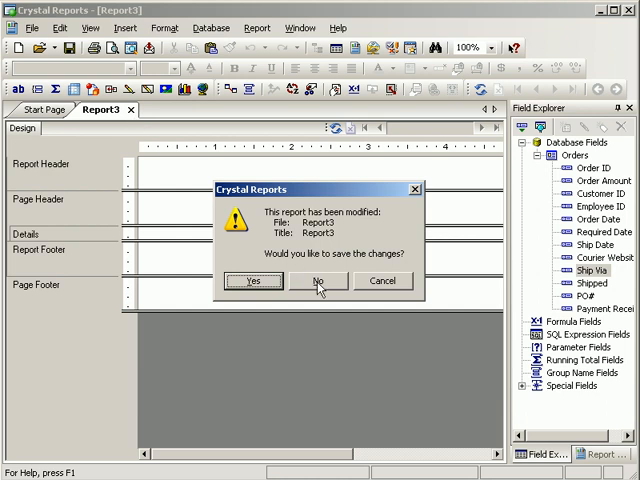
Step: Discard the unsaved Report3 and start creating another new report
left_click(318, 280)
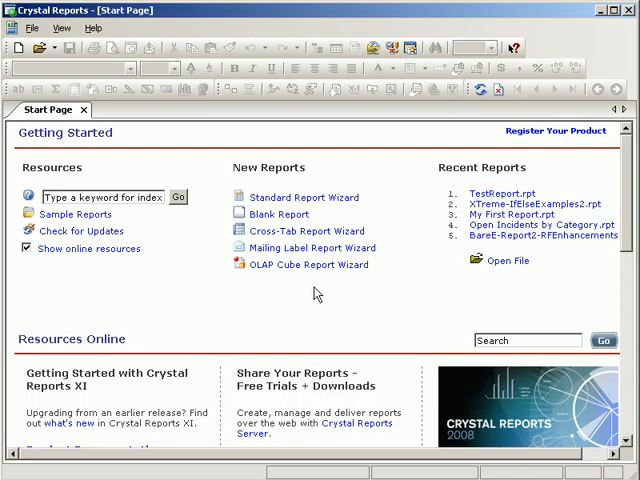
mouse_move(332, 284)
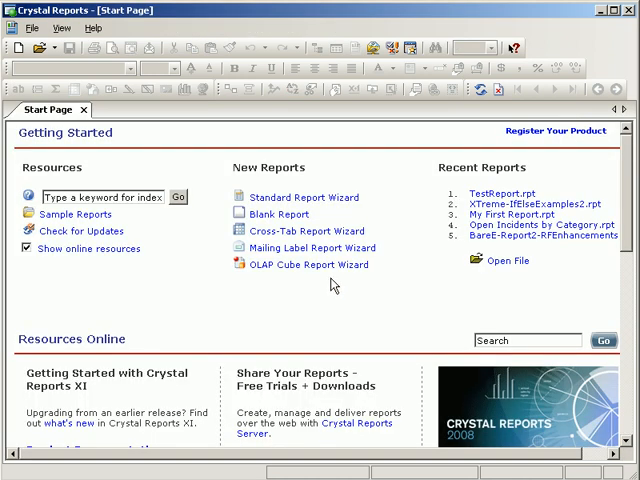
mouse_move(304, 270)
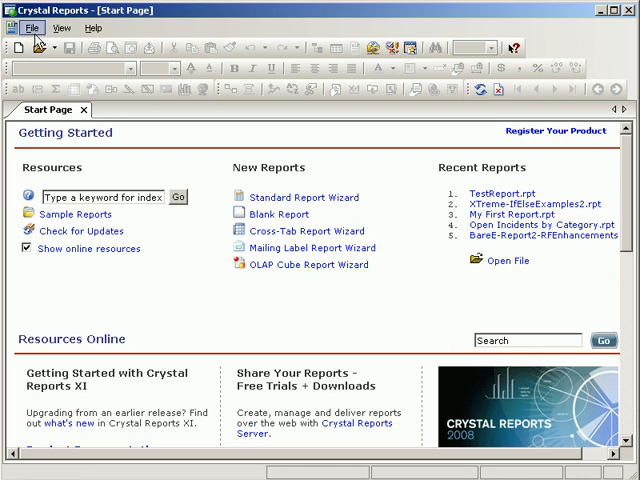
left_click(32, 28)
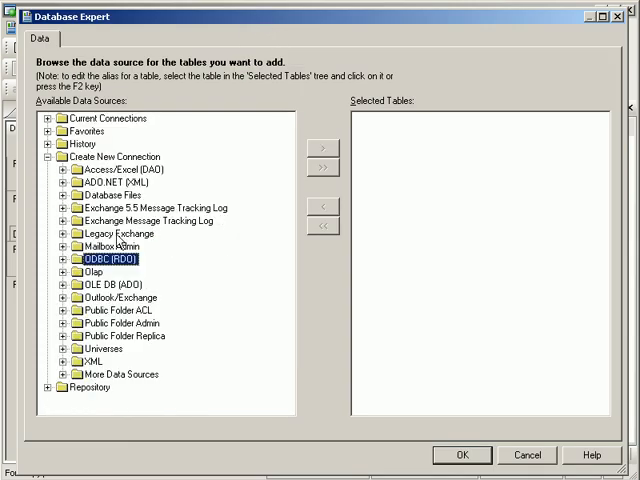
Step: Create an Access/Excel (DAO) connection to xtremesample.xls as an Excel 8.0 source
double_click(118, 176)
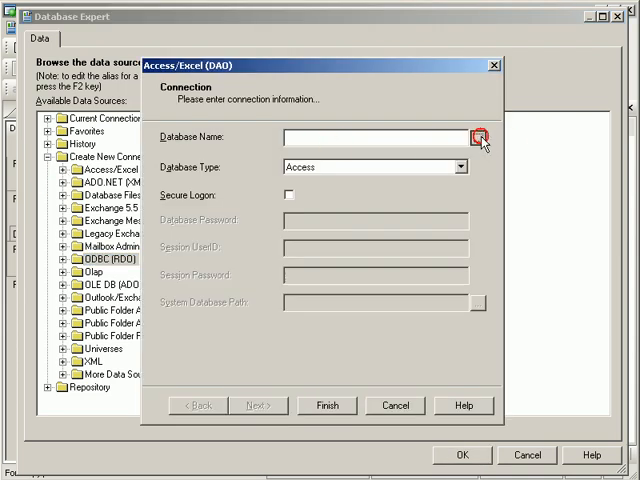
left_click(460, 138)
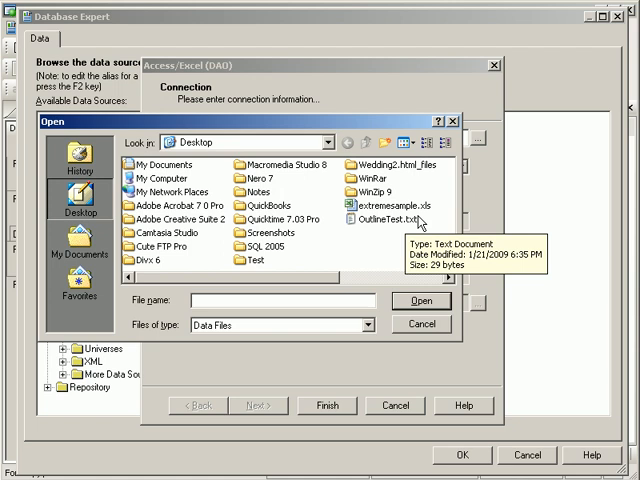
left_click(404, 206)
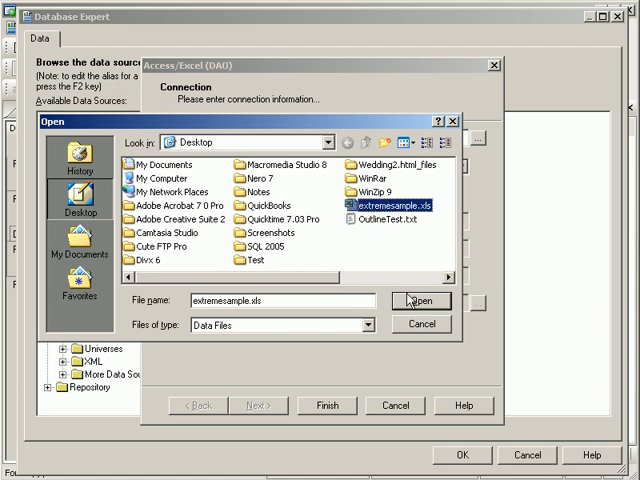
left_click(424, 300)
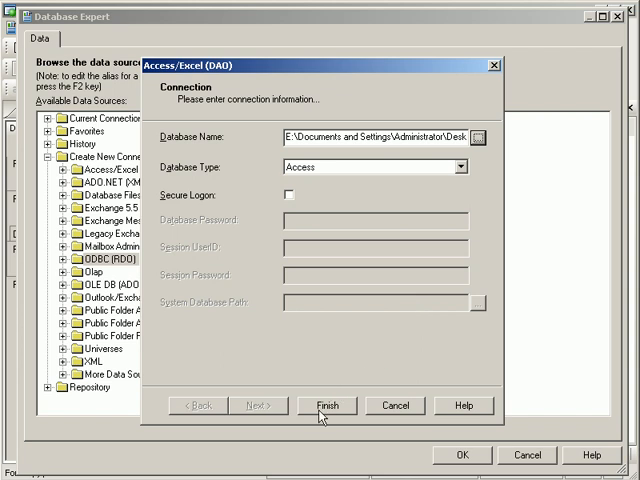
left_click(328, 404)
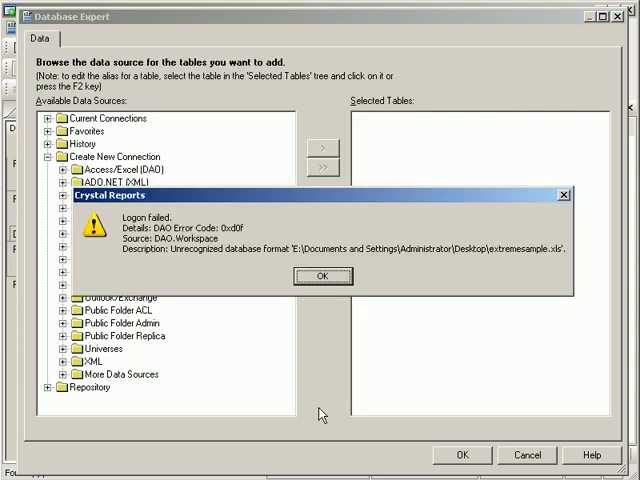
left_click(322, 276)
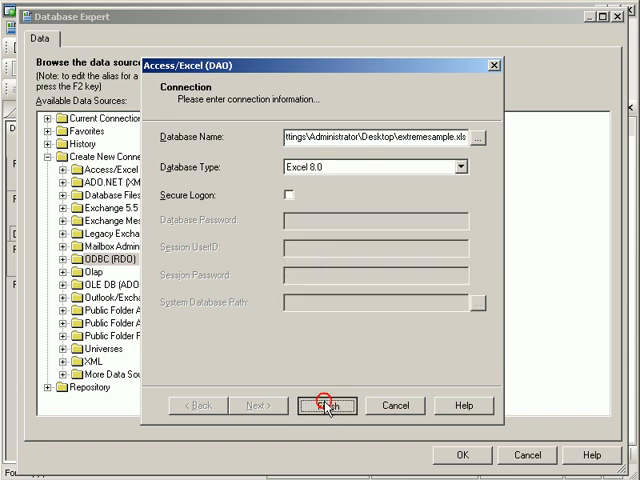
left_click(324, 404)
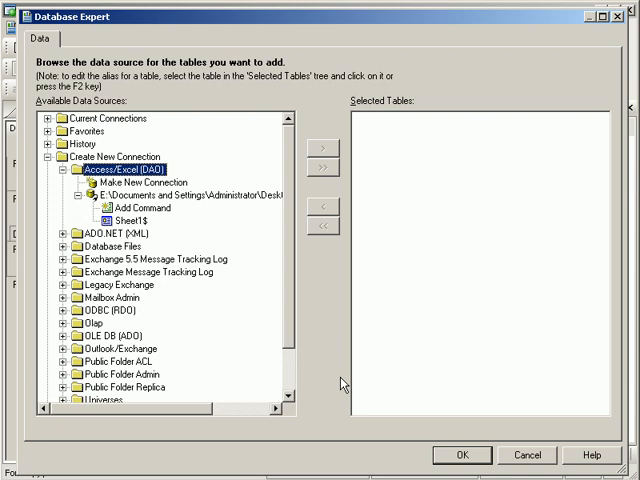
Step: Add Sheet1$ as the report's table and finish the Database Expert
left_click(130, 218)
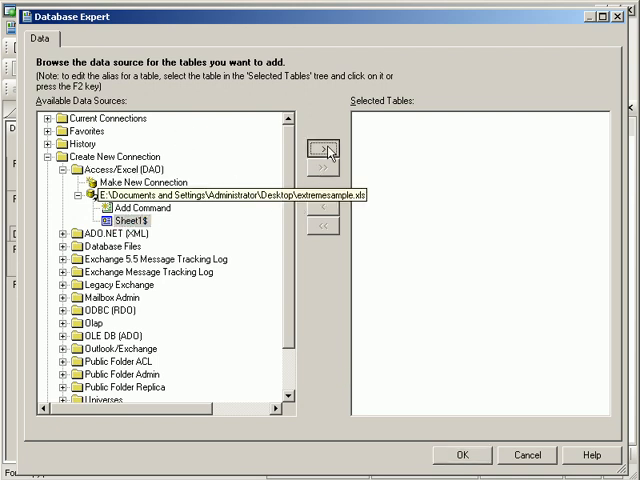
left_click(316, 150)
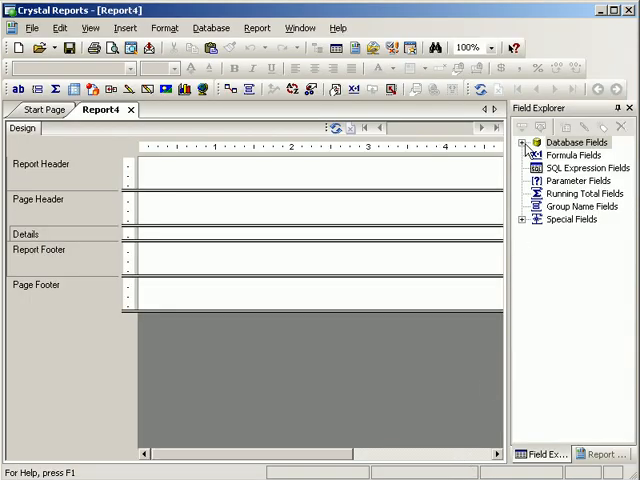
Step: Expand Sheet1_ fields and drag Ship Date into the Details section
left_click(528, 142)
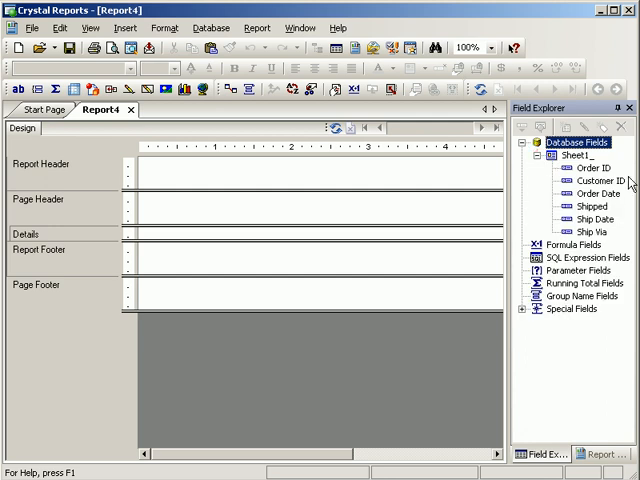
left_click(578, 168)
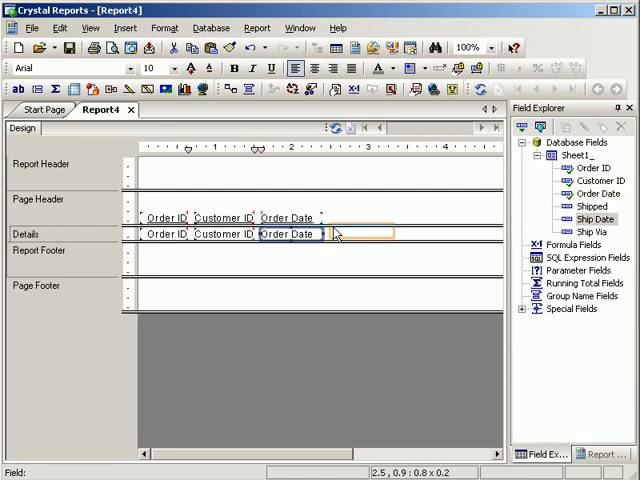
left_click_drag(570, 204, 376, 234)
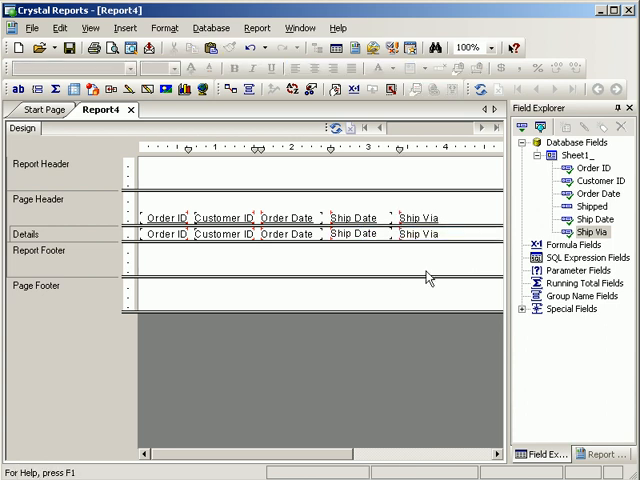
mouse_move(376, 252)
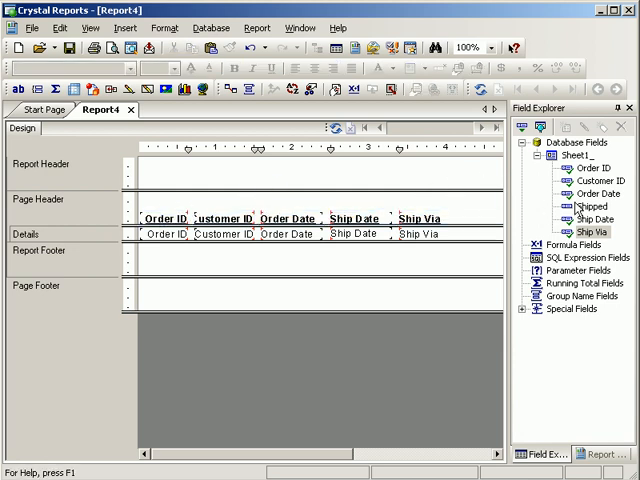
Step: Insert a group on Sheet1_.Order ID in ascending order
left_click(124, 28)
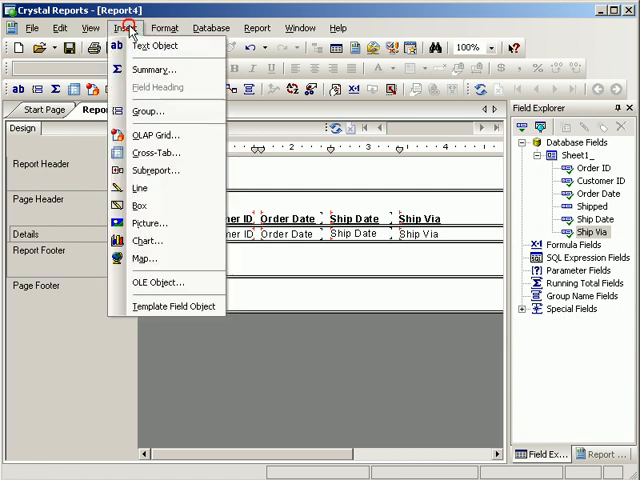
left_click(148, 112)
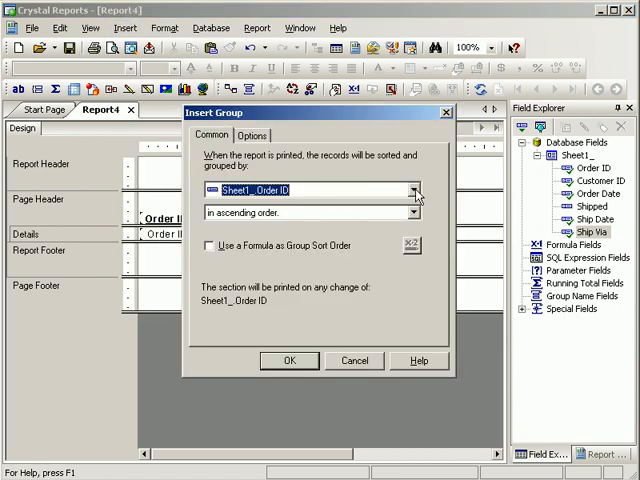
left_click(412, 188)
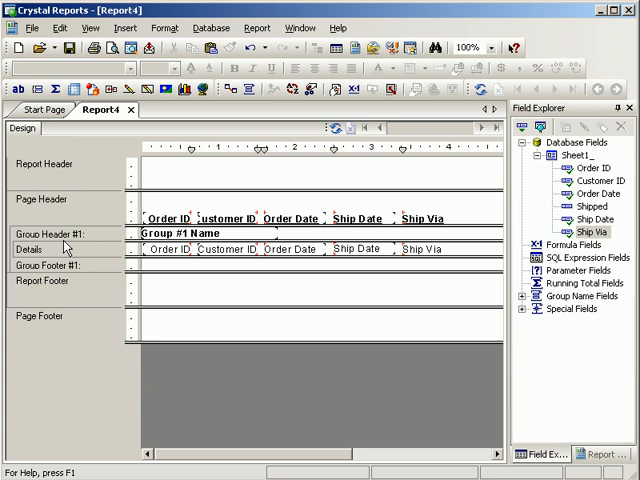
right_click(64, 246)
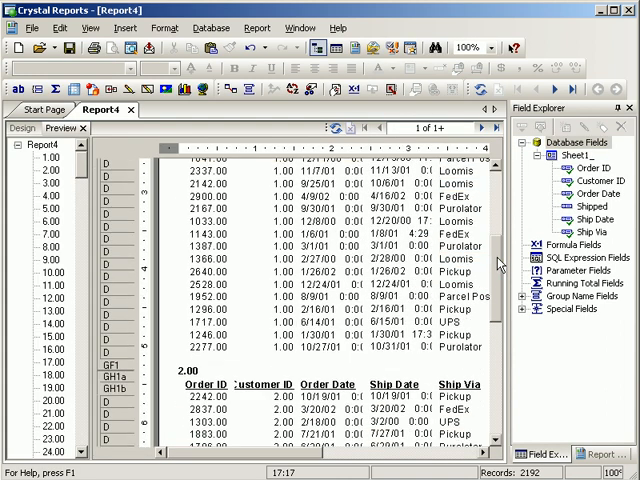
Step: Format the Group #1 Name field with a silver background via Format Field
scroll("up", 3)
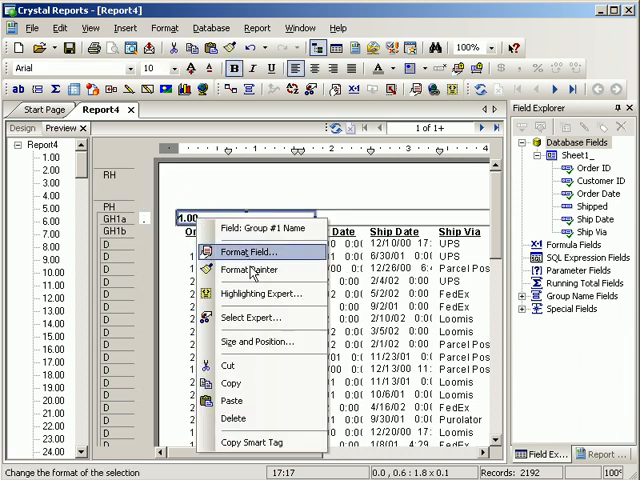
left_click(248, 252)
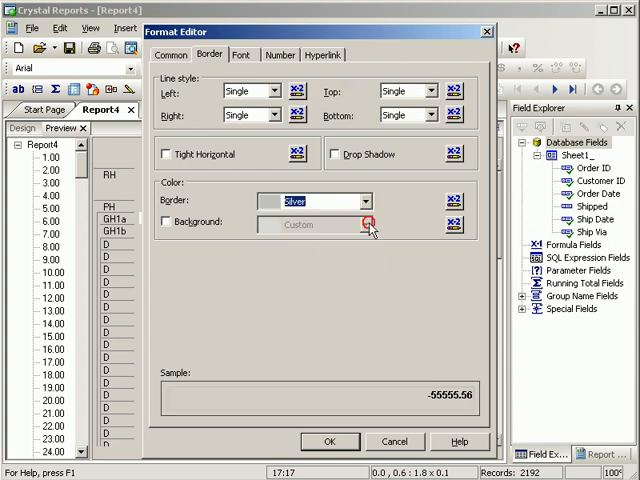
left_click(366, 220)
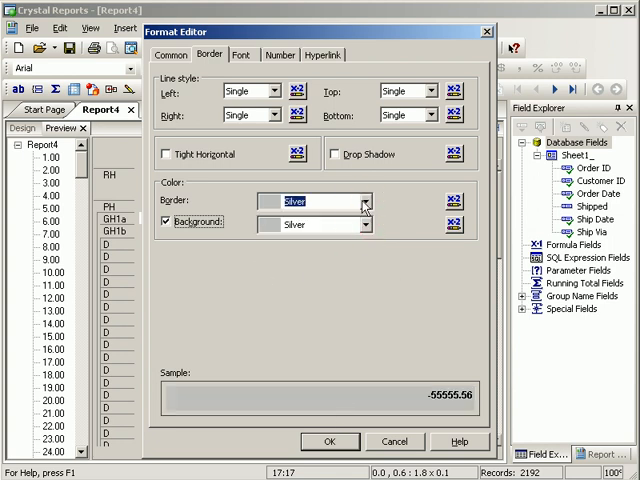
left_click(330, 440)
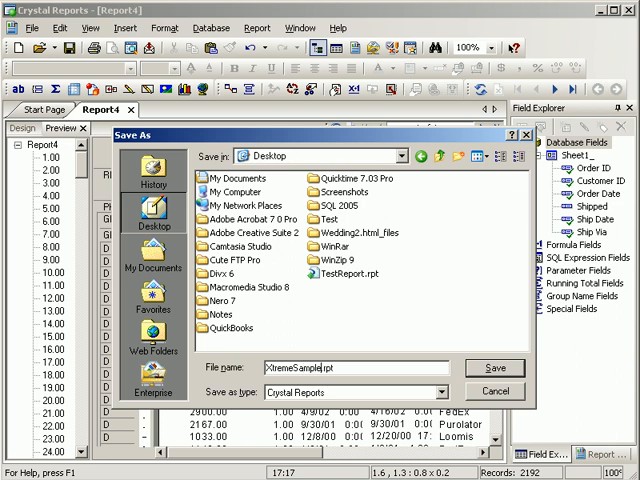
Step: Save the report to the Desktop as XtremeSample.rpt
left_click(494, 368)
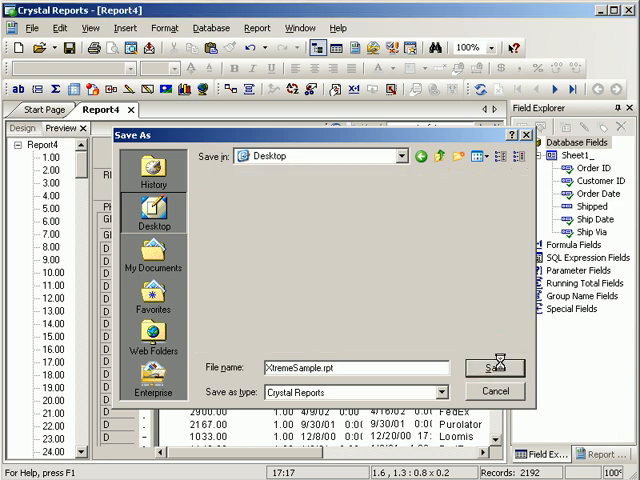
left_click(492, 368)
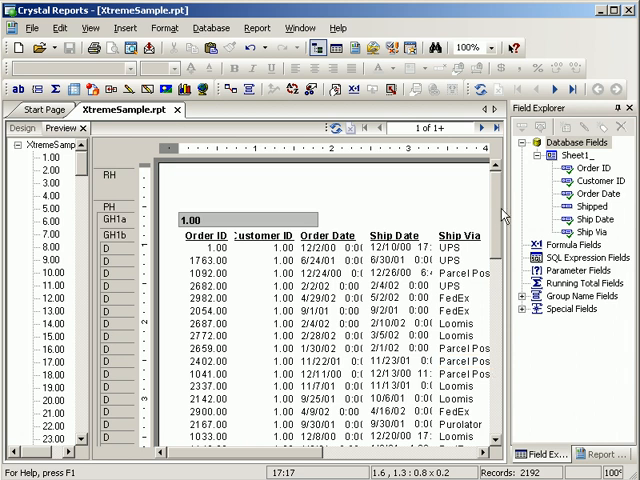
mouse_move(292, 192)
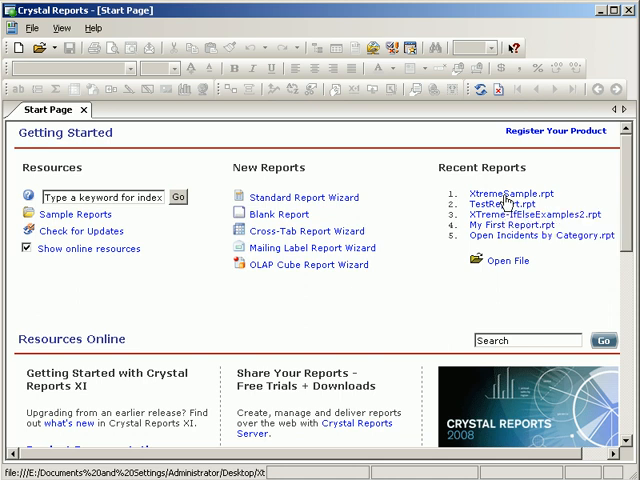
Step: Switch back to XtremeSample.rpt and bring up the Database menu
left_click(510, 192)
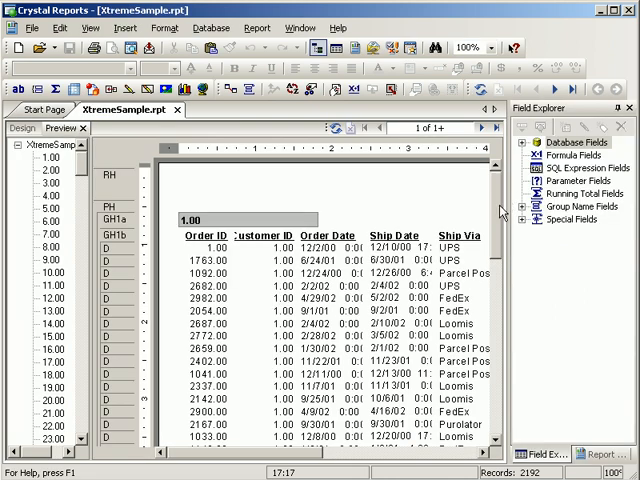
scroll("down", 3)
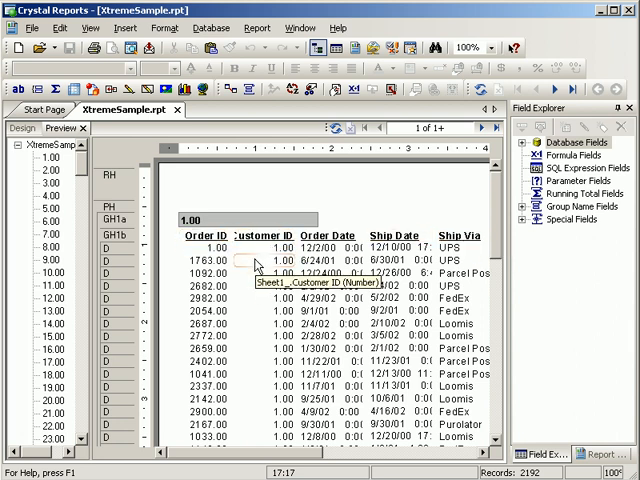
mouse_move(230, 168)
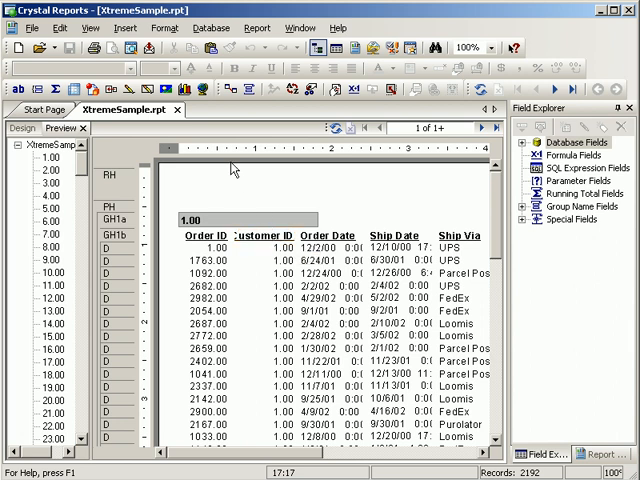
left_click(210, 28)
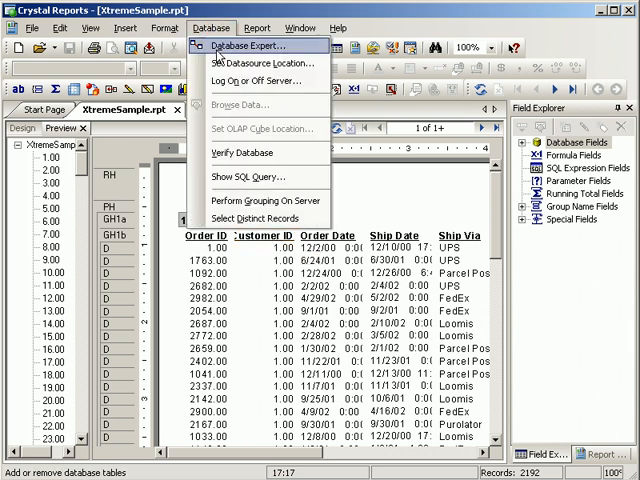
mouse_move(262, 64)
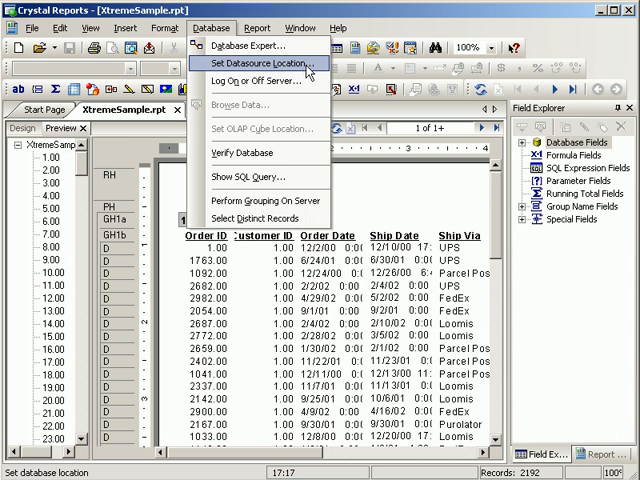
Step: Use Set Datasource Location to connect via ODBC (RDO) to Xtreme Sample Database 11
left_click(264, 64)
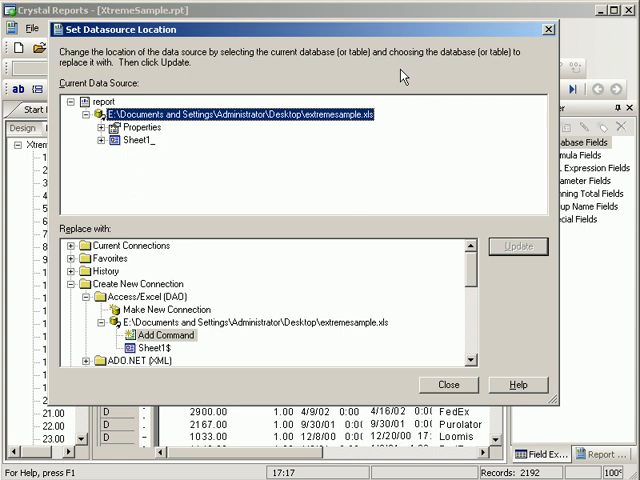
mouse_move(128, 90)
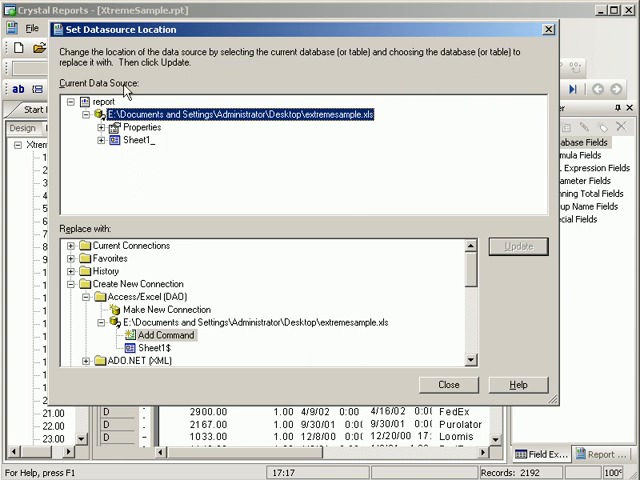
mouse_move(456, 308)
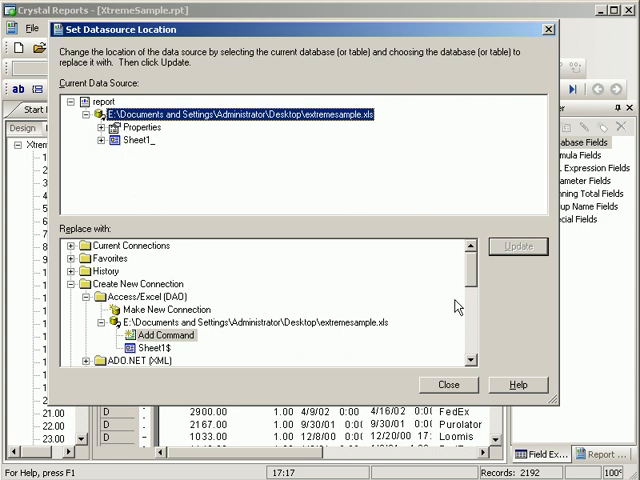
scroll("down", 3)
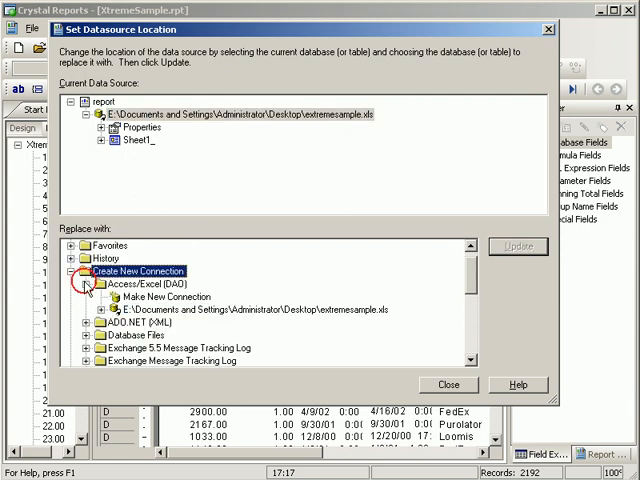
left_click(80, 272)
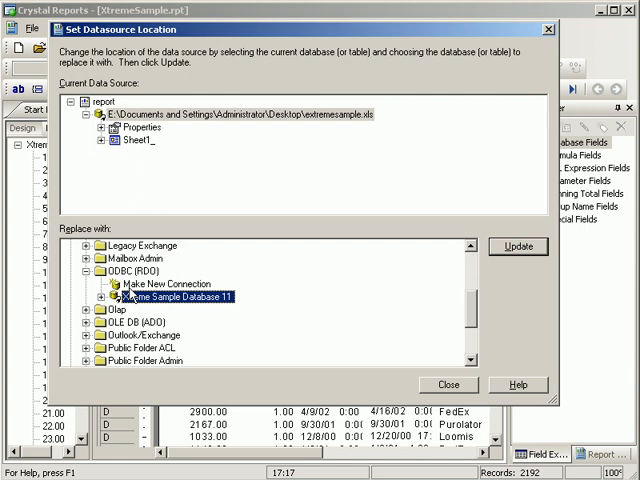
mouse_move(240, 308)
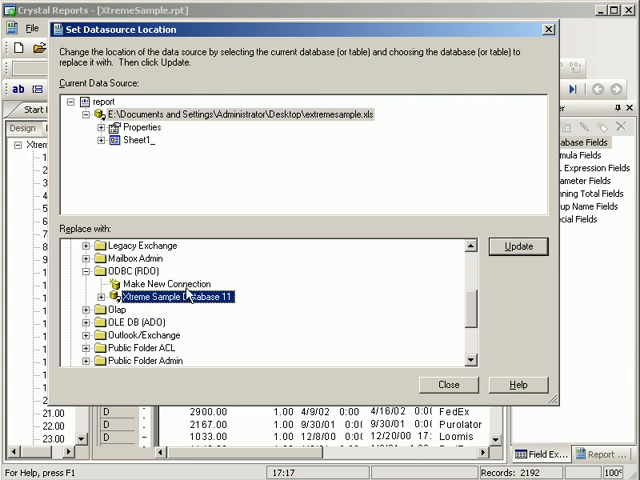
double_click(196, 284)
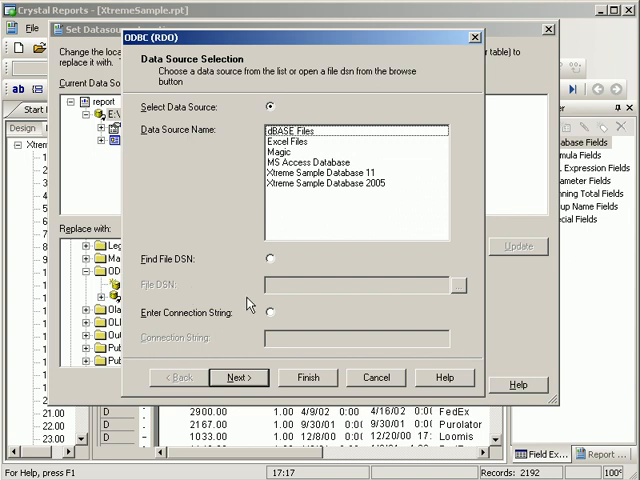
mouse_move(354, 194)
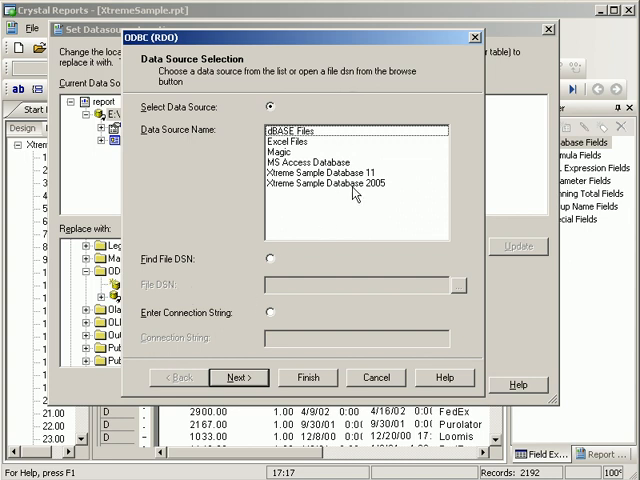
Step: Connect to Xtreme Sample Database 11 with no user ID or password
left_click(340, 182)
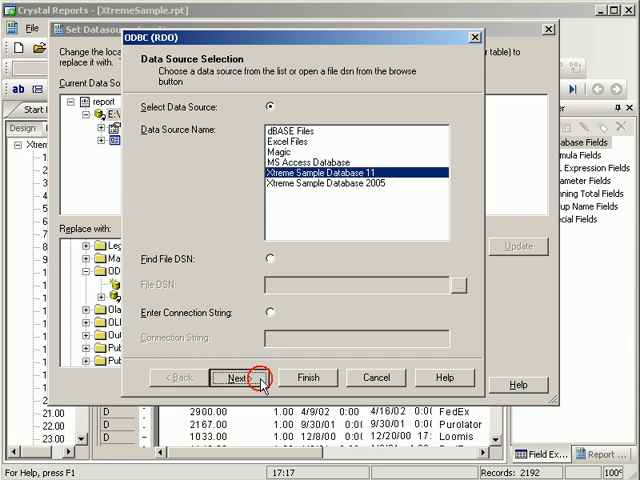
left_click(240, 378)
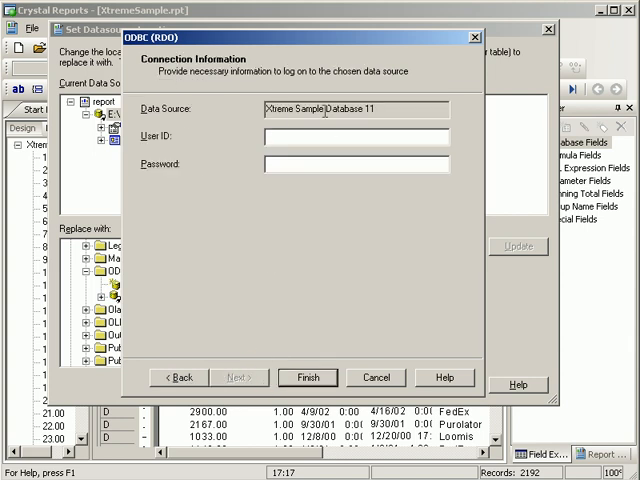
mouse_move(316, 246)
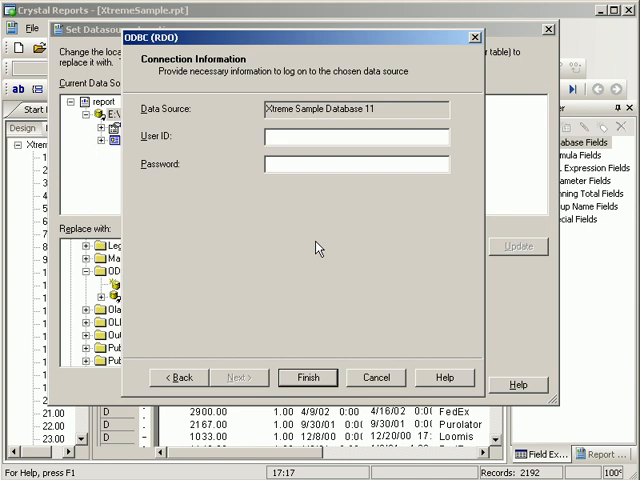
left_click(308, 376)
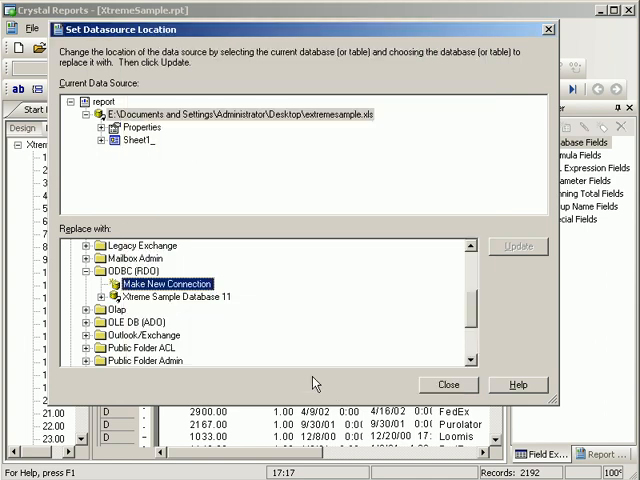
mouse_move(262, 220)
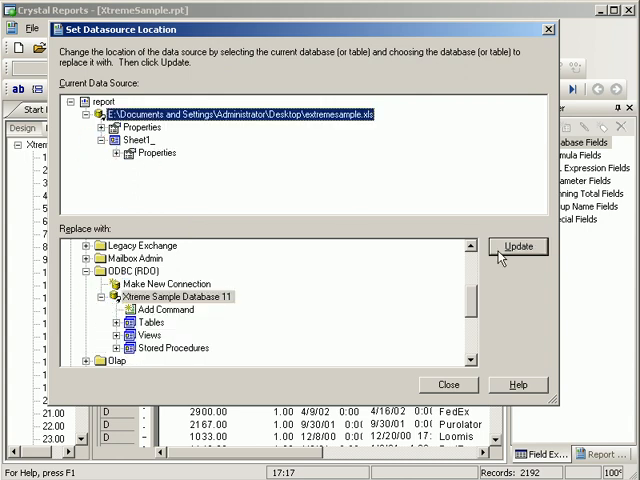
Step: Map Sheet1_ to the Orders table of Xtreme Sample Database 11 and update
left_click(148, 140)
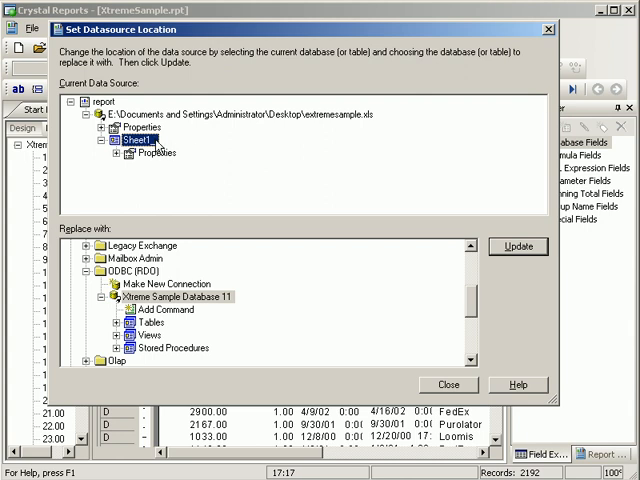
left_click(112, 328)
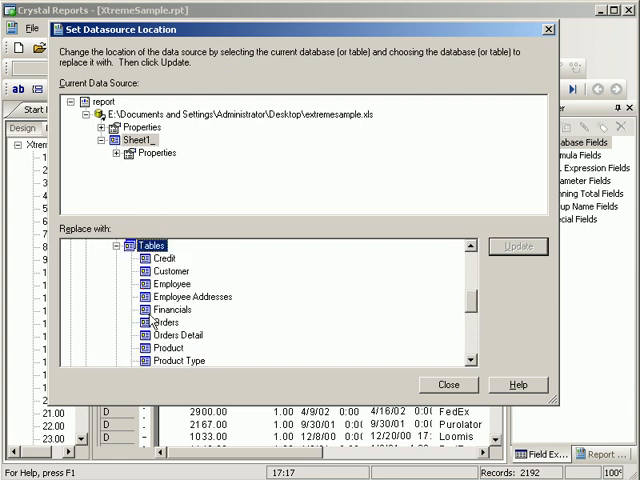
scroll("up", 3)
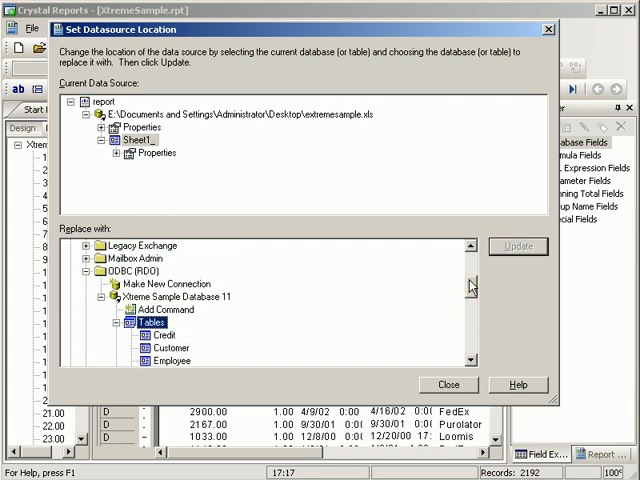
left_click(180, 284)
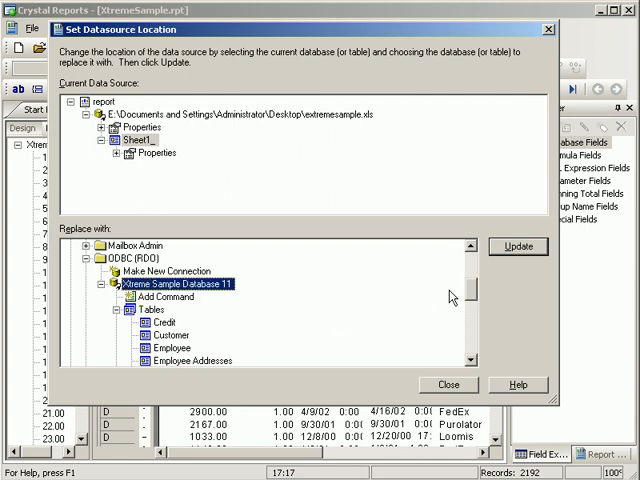
scroll("down", 3)
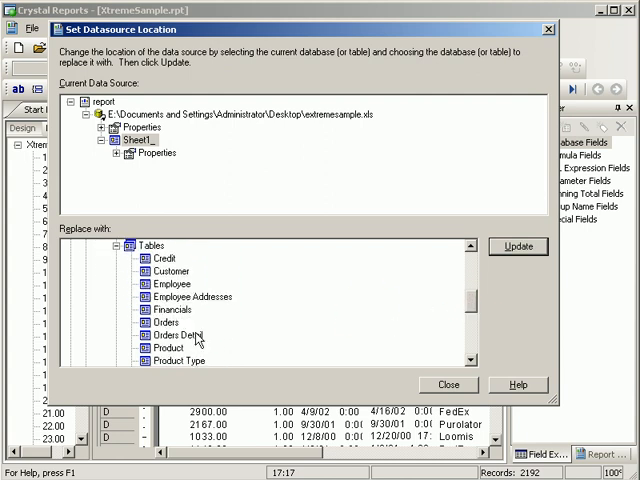
left_click(168, 322)
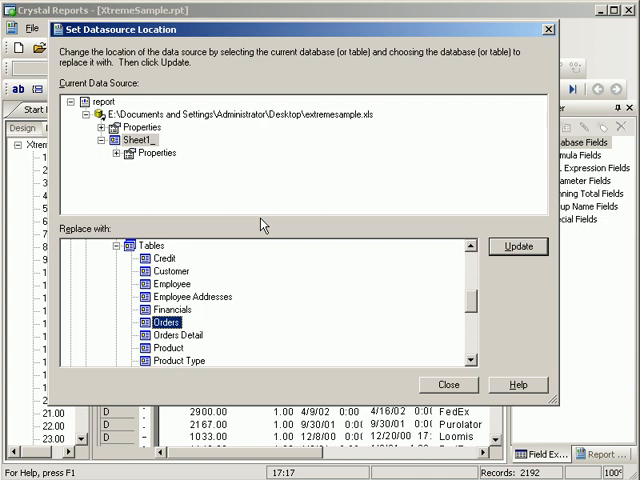
mouse_move(218, 184)
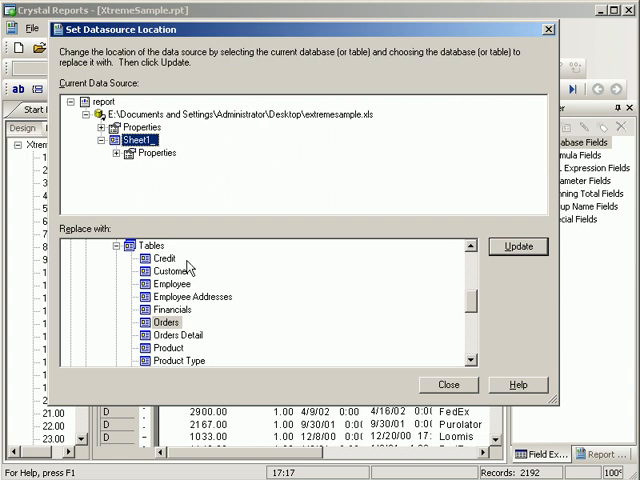
left_click(164, 322)
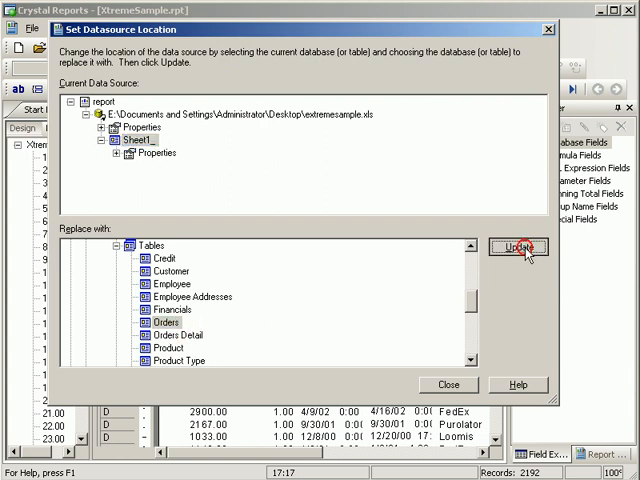
left_click(518, 246)
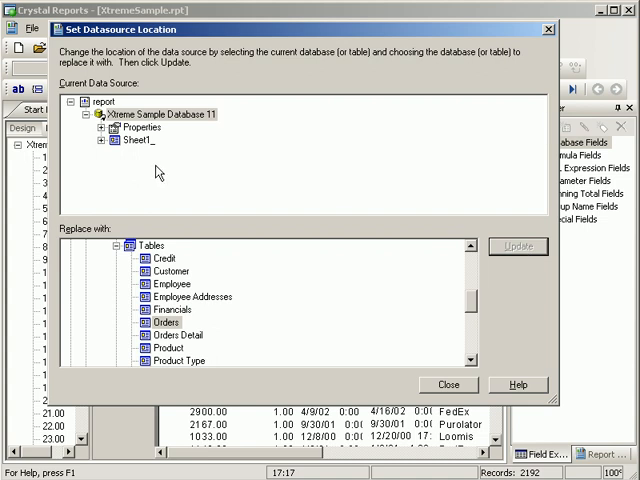
Step: Expand the redirected table's properties to verify Xtreme Sample Database 11 is the current source
left_click(108, 152)
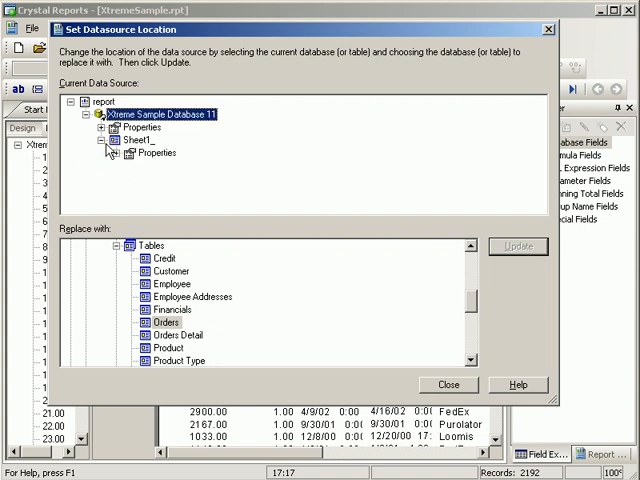
left_click(110, 152)
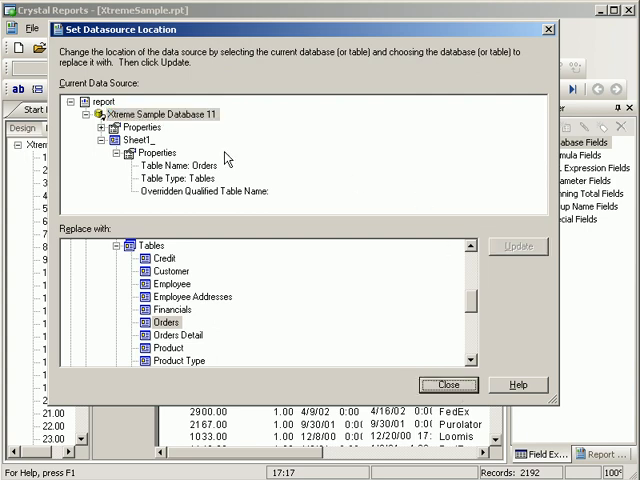
left_click(170, 114)
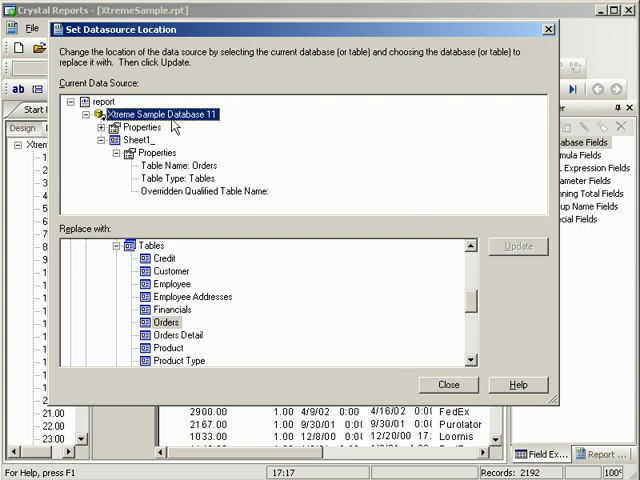
mouse_move(518, 130)
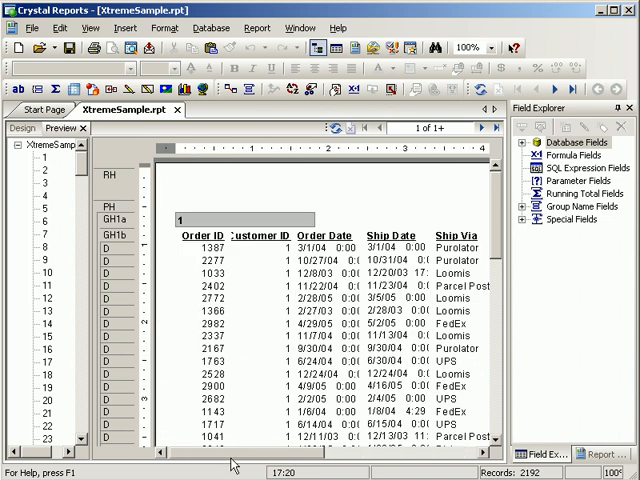
mouse_move(456, 276)
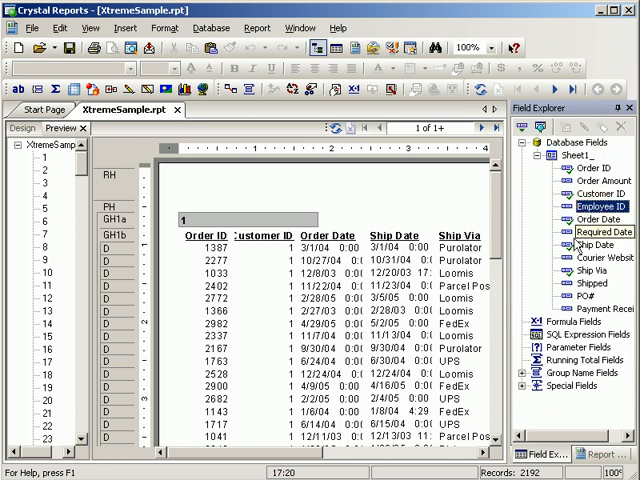
Step: Expand Database Fields and refresh the report data from the Orders table, confirming the prompt
left_click(588, 288)
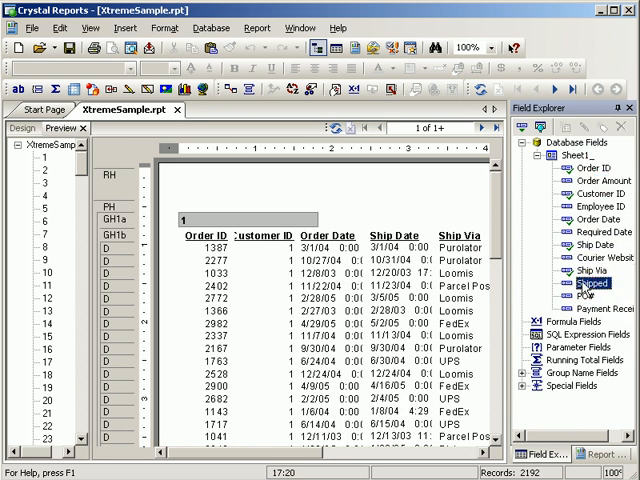
left_click(336, 126)
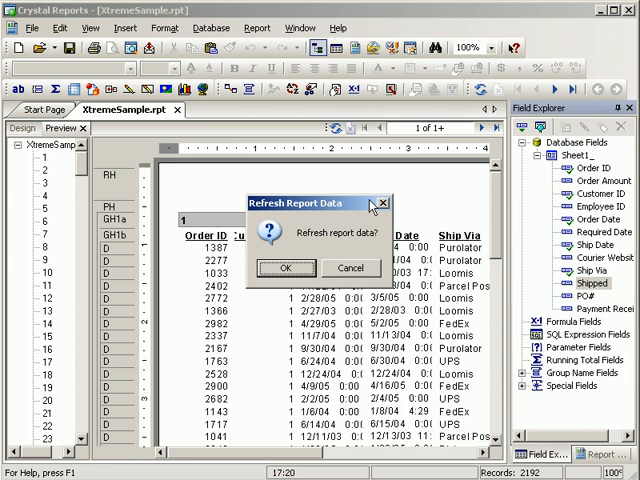
left_click(286, 268)
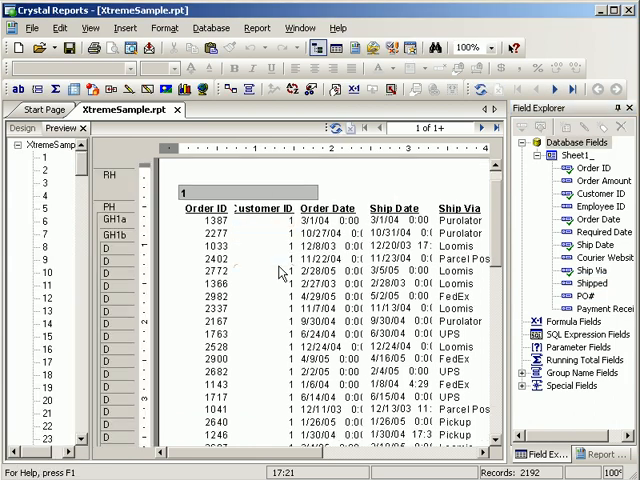
scroll("down", 3)
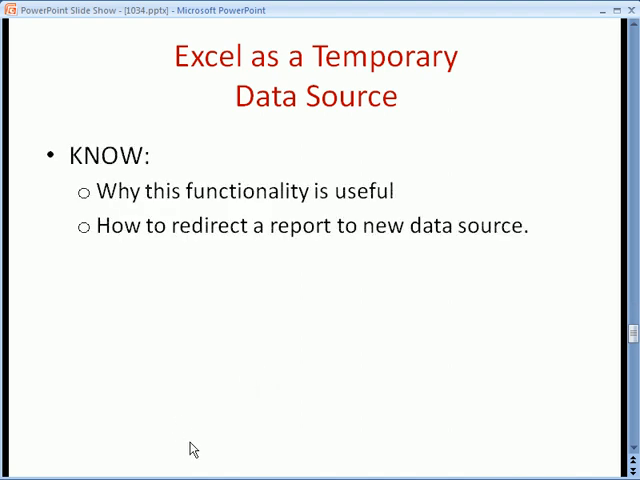
mouse_move(336, 210)
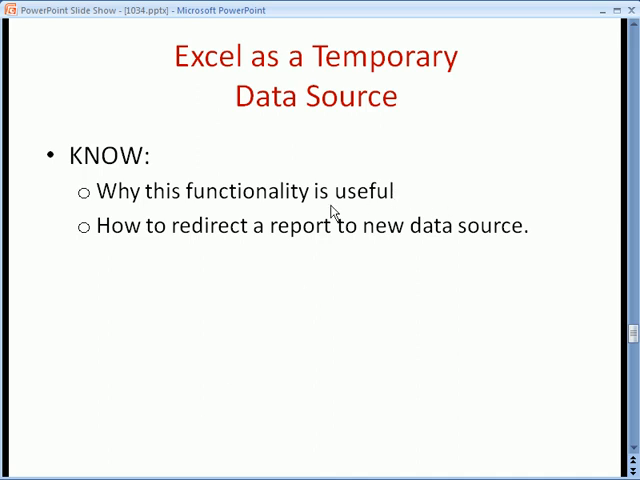
mouse_move(400, 314)
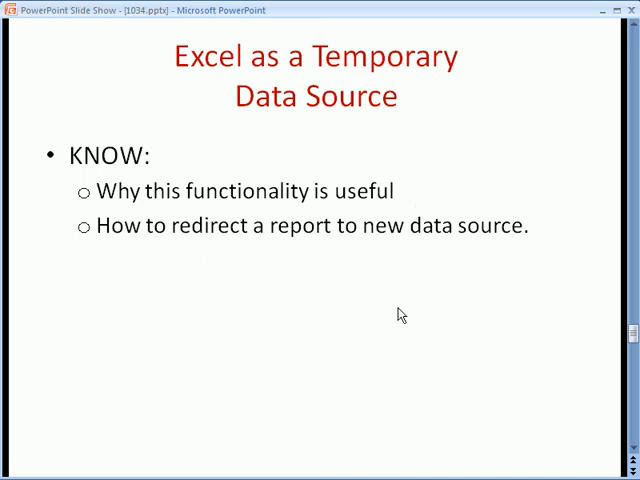
mouse_move(336, 236)
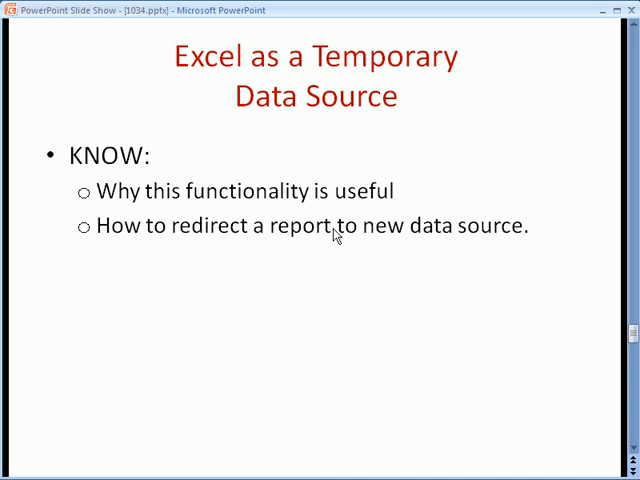
mouse_move(504, 336)
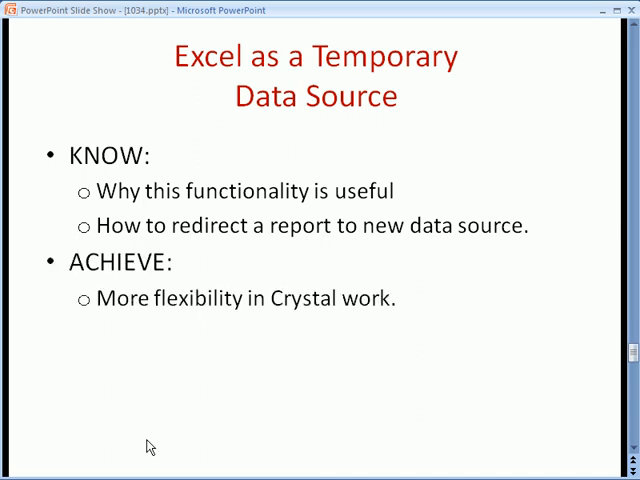
mouse_move(152, 436)
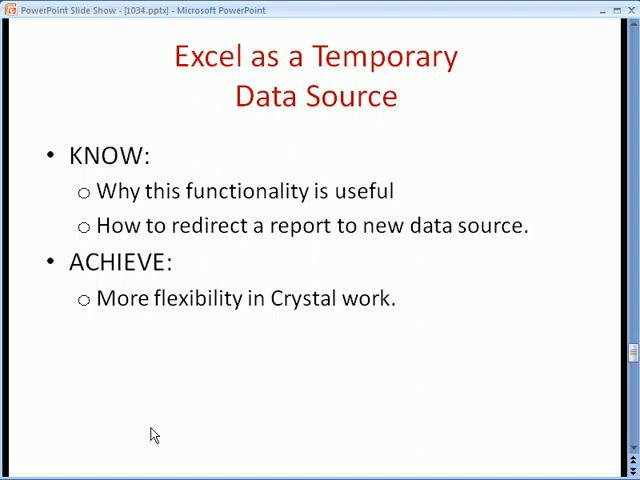